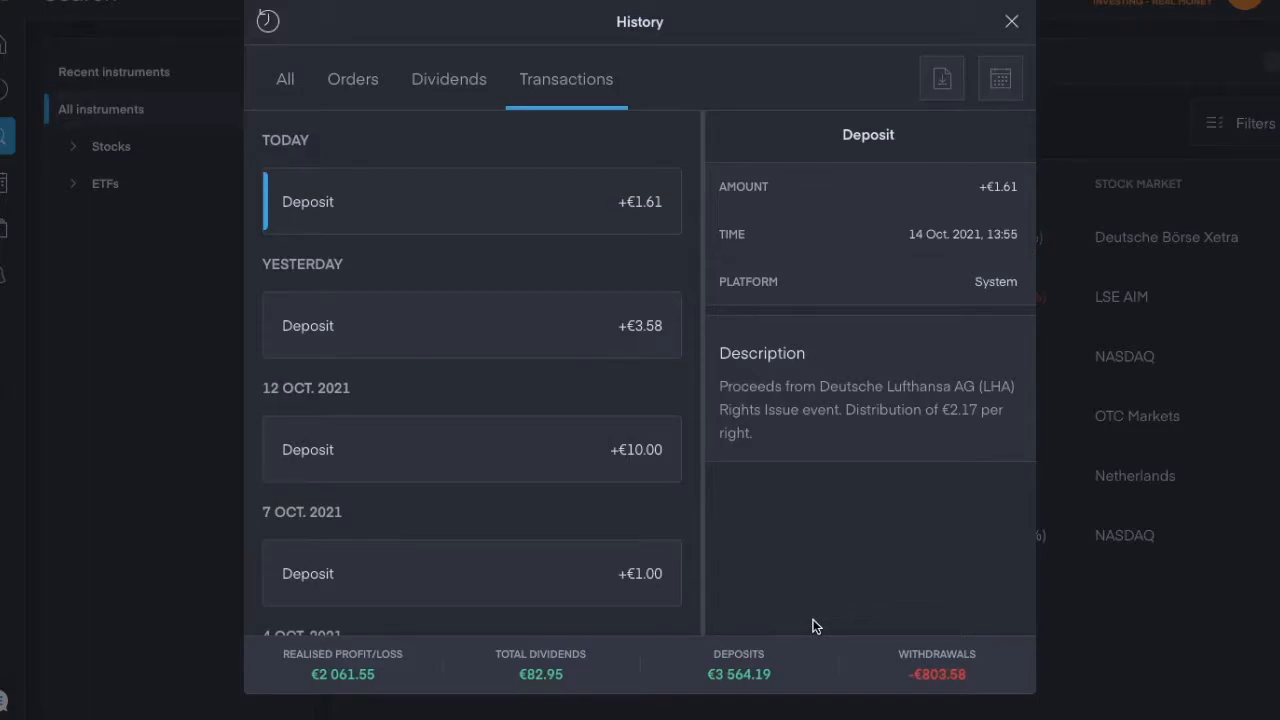
{"action": "mouse_move", "coordinate": [883, 489]}
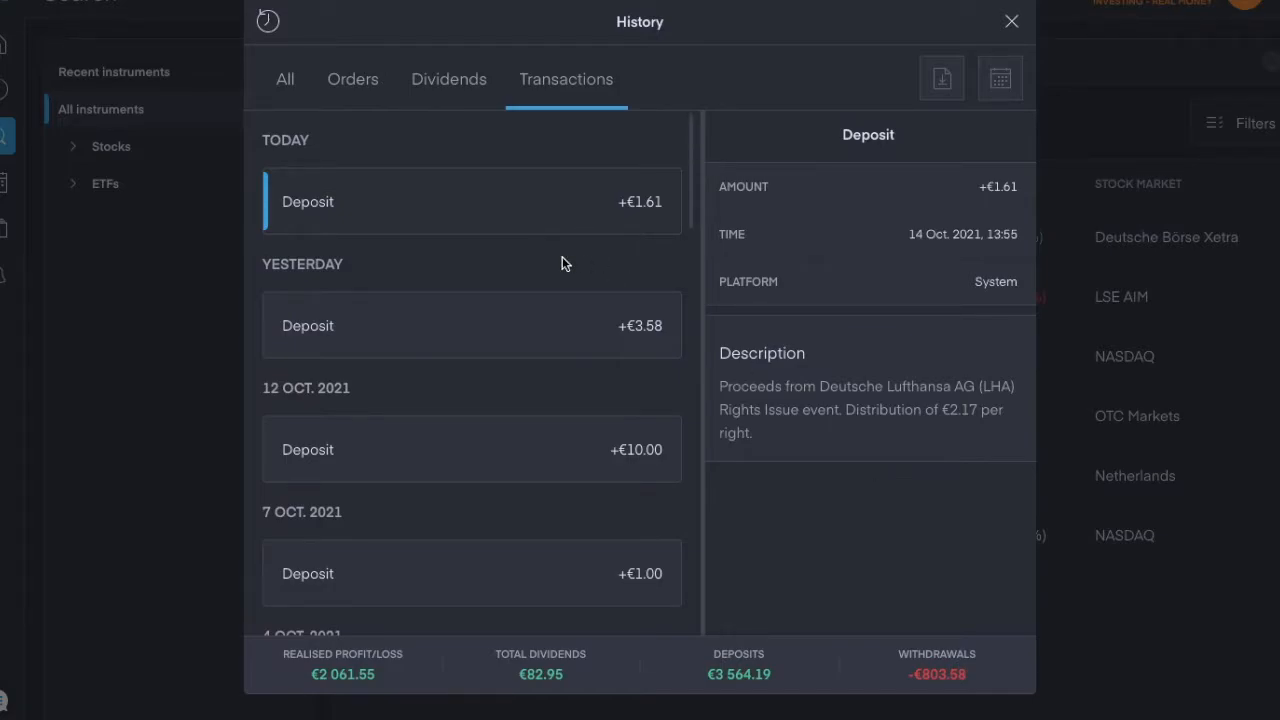
Scroll down the transaction history to the 24 Sept. 2021 €3.58 LHA rights issue withdrawal.
{"action": "scroll", "scroll_direction": "down", "scroll_amount": 3}
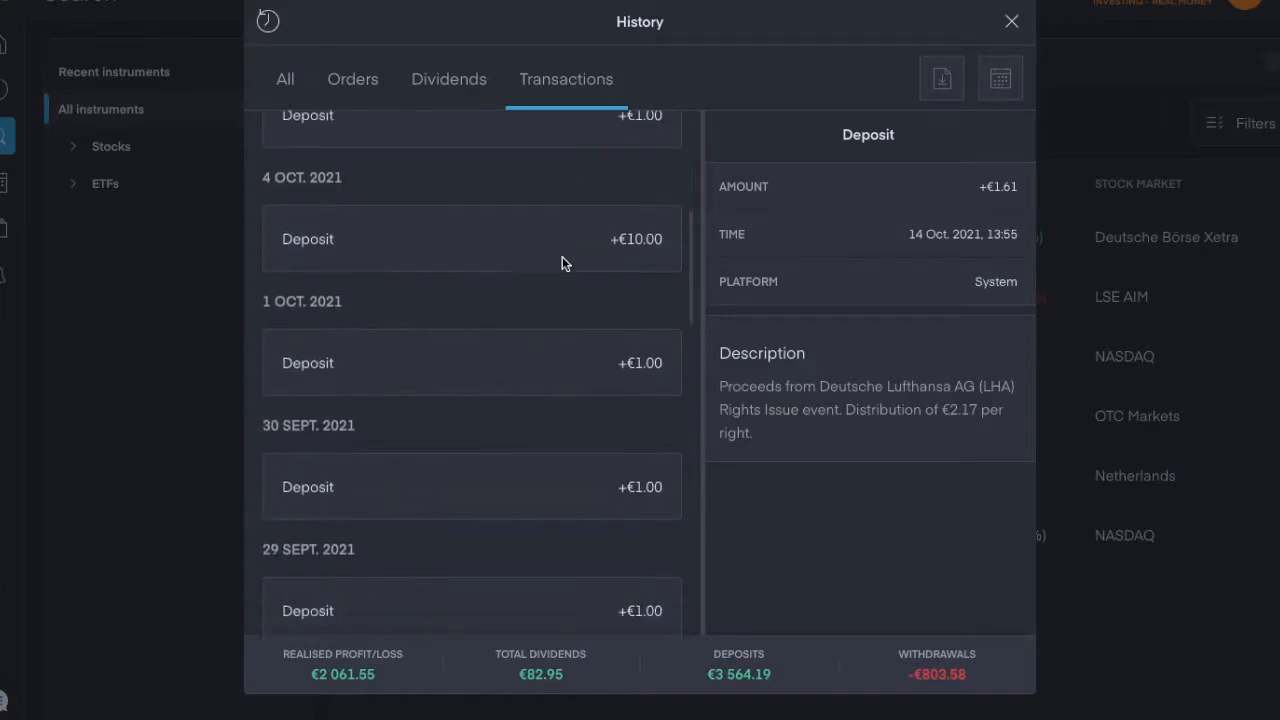
{"action": "scroll", "scroll_direction": "down", "scroll_amount": 3}
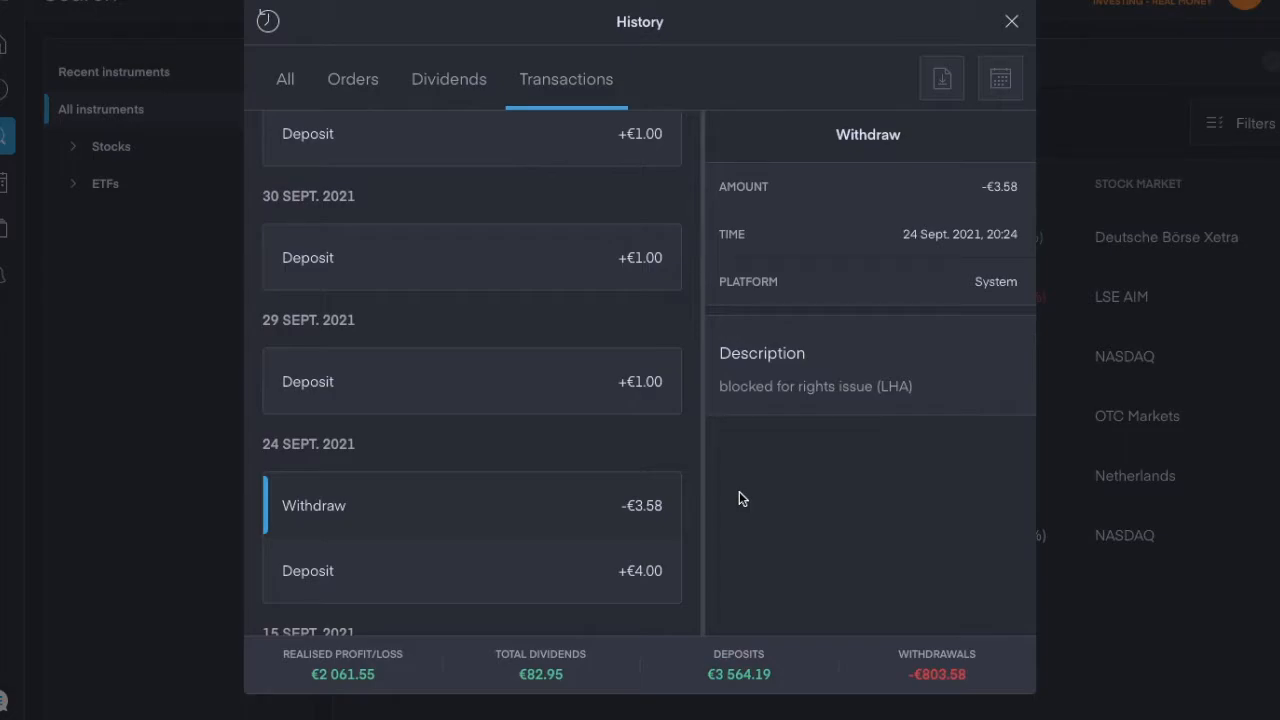
{"action": "mouse_move", "coordinate": [856, 513]}
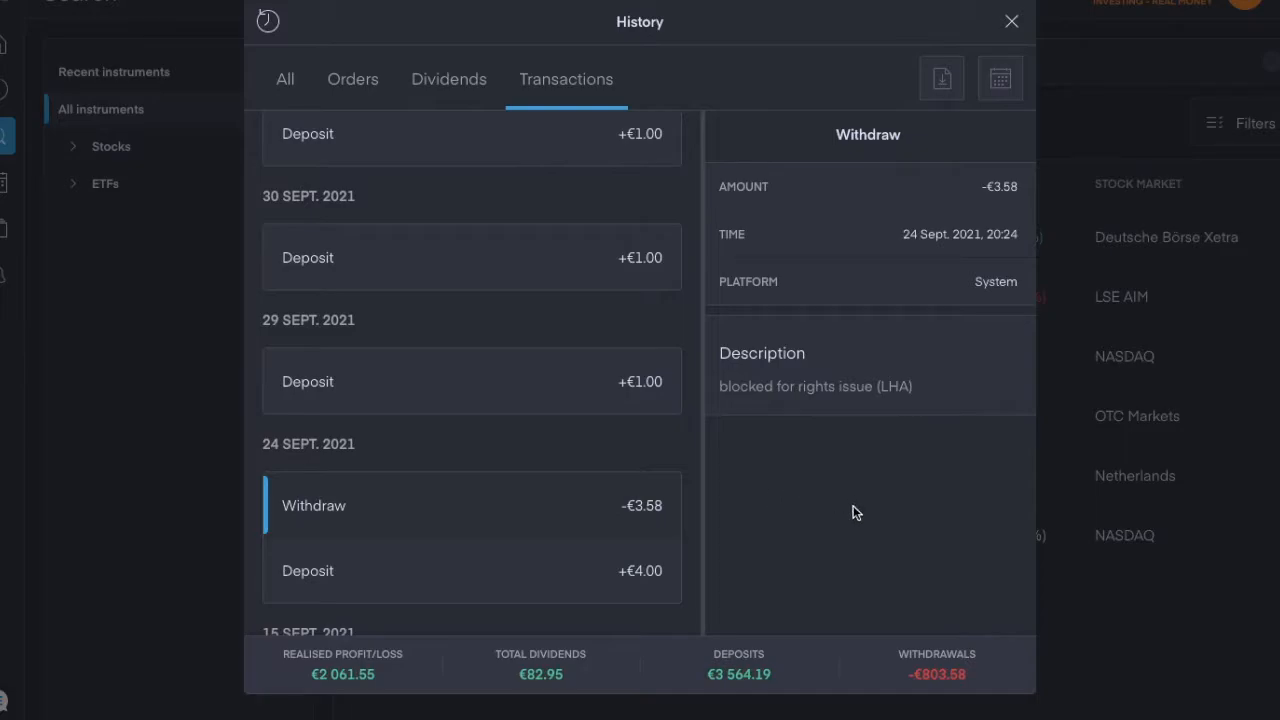
{"action": "mouse_move", "coordinate": [915, 587]}
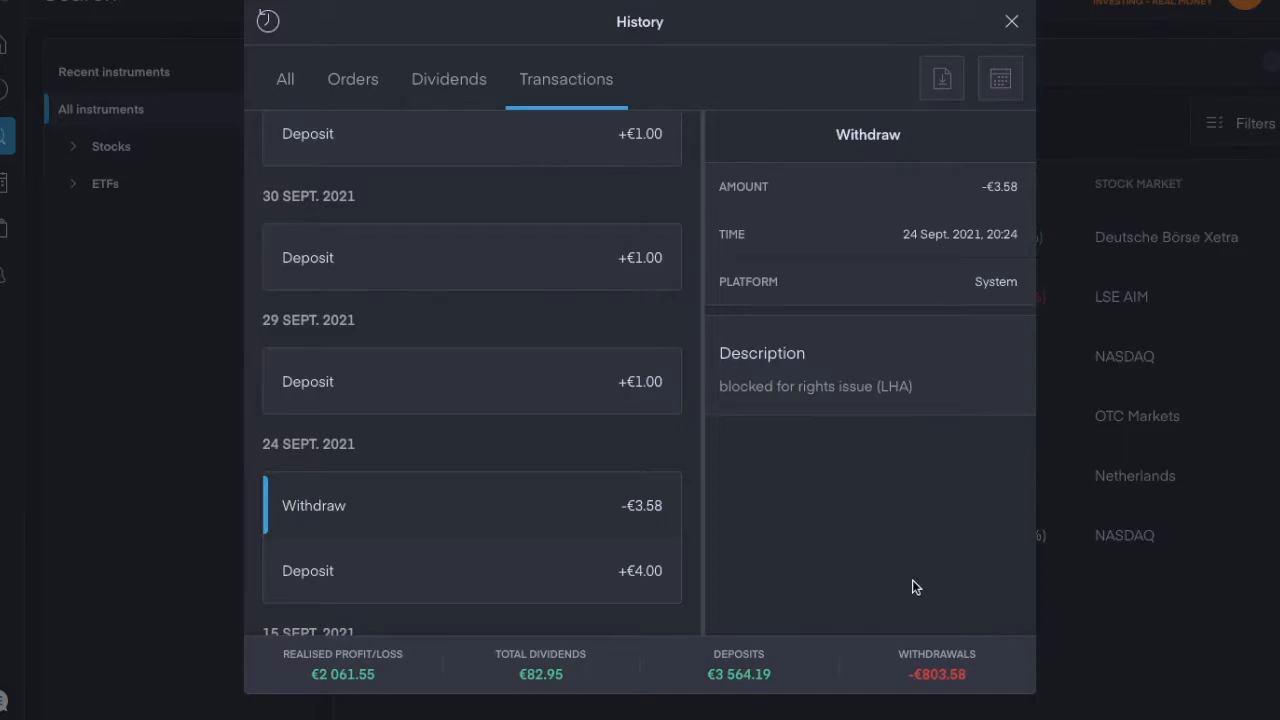
{"action": "mouse_move", "coordinate": [920, 712]}
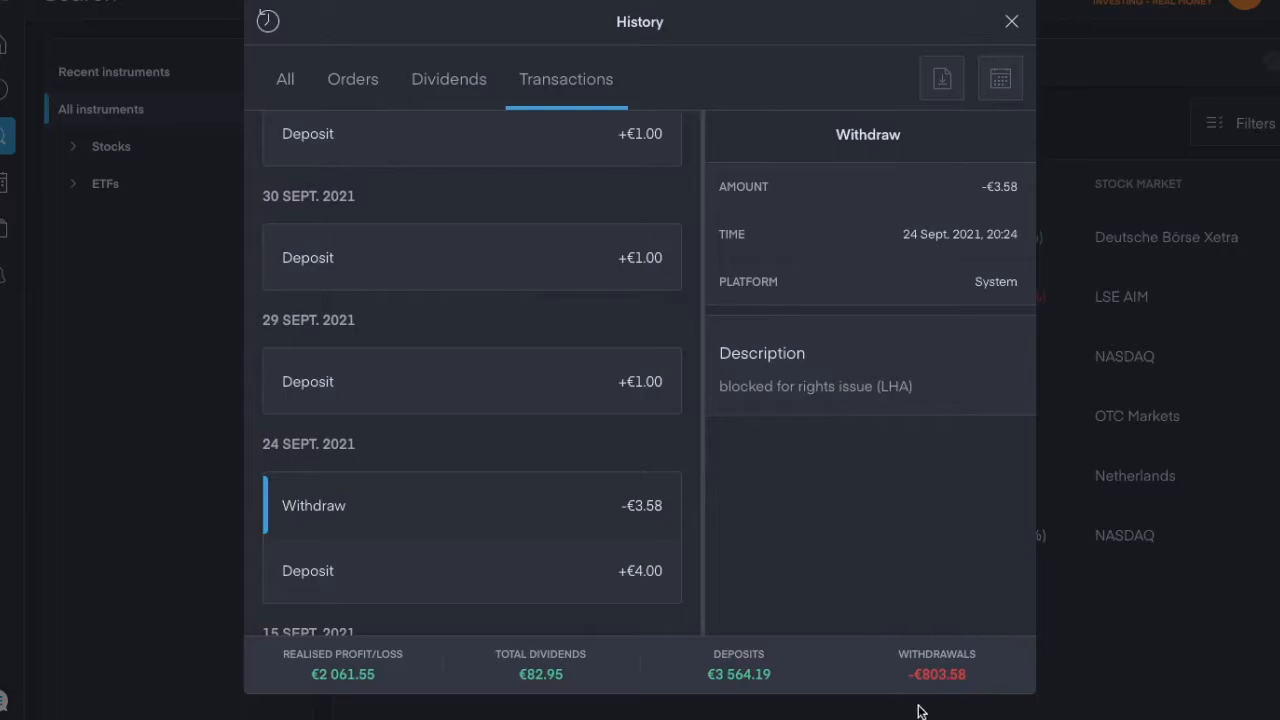
{"action": "mouse_move", "coordinate": [945, 653]}
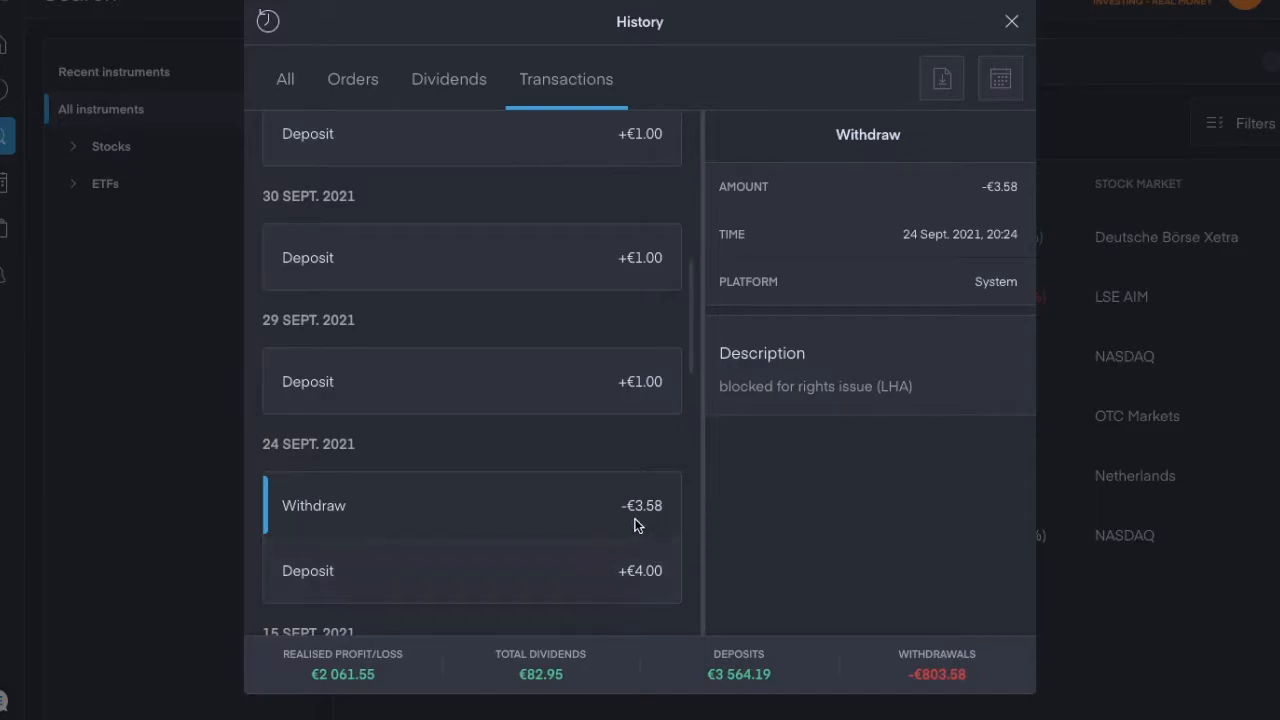
{"action": "mouse_move", "coordinate": [648, 508]}
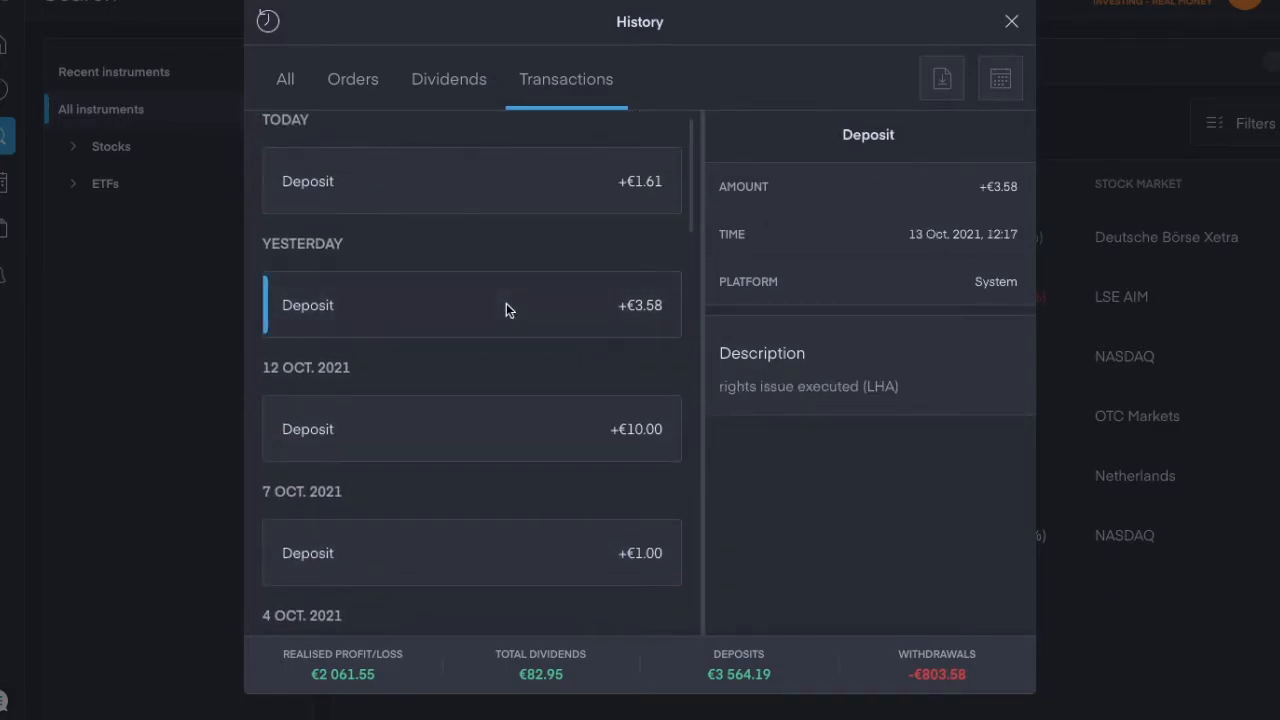
{"action": "mouse_move", "coordinate": [800, 456]}
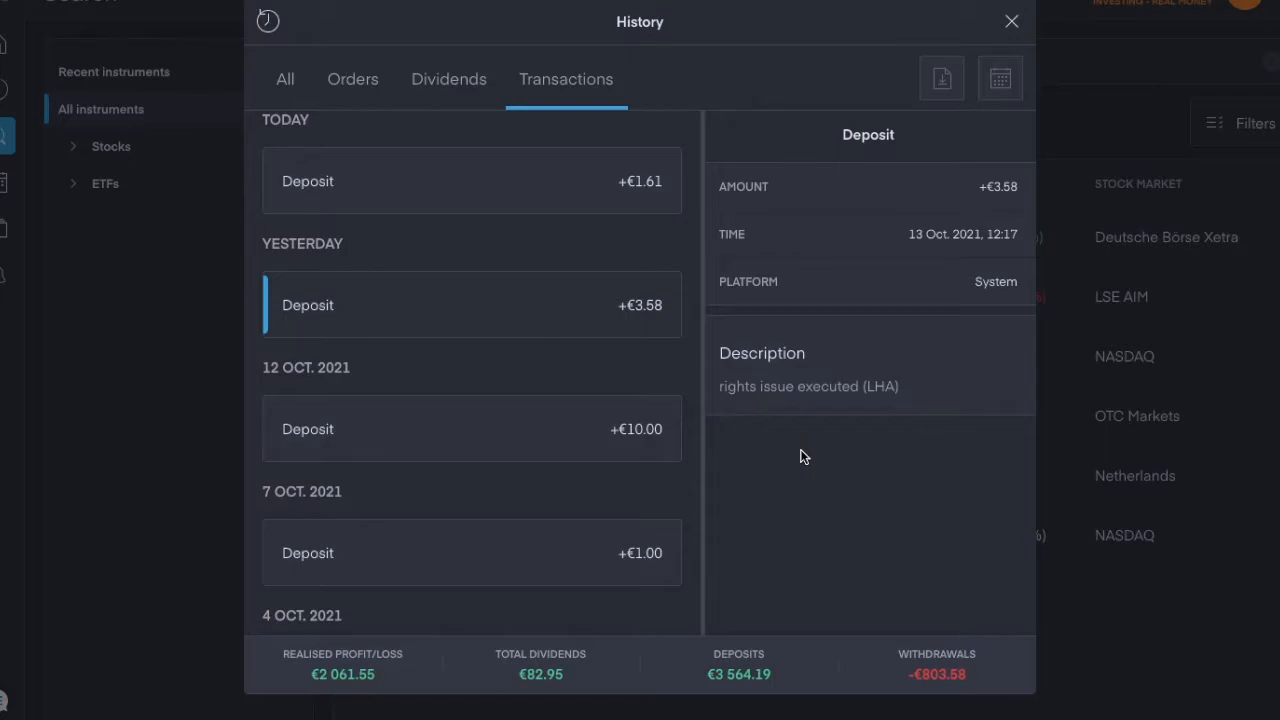
{"action": "mouse_move", "coordinate": [838, 411]}
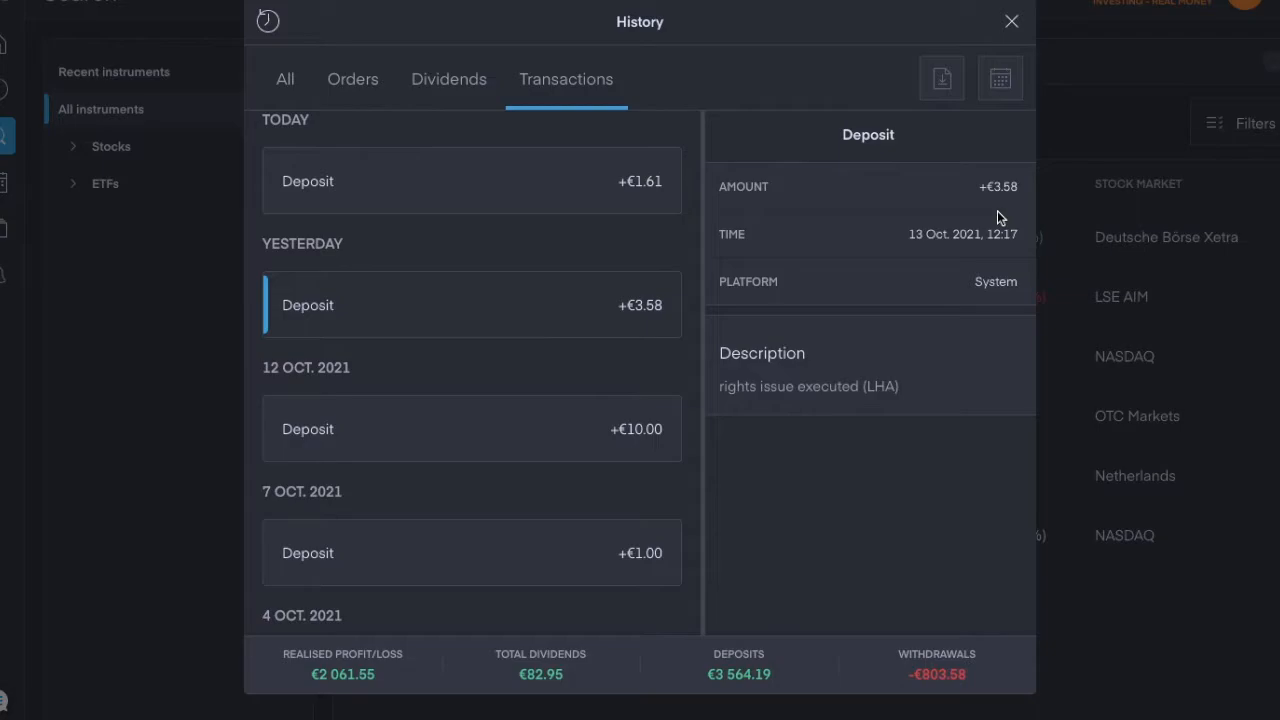
Close the transaction history to return to the 'lha' search results.
{"action": "left_click", "coordinate": [1011, 21]}
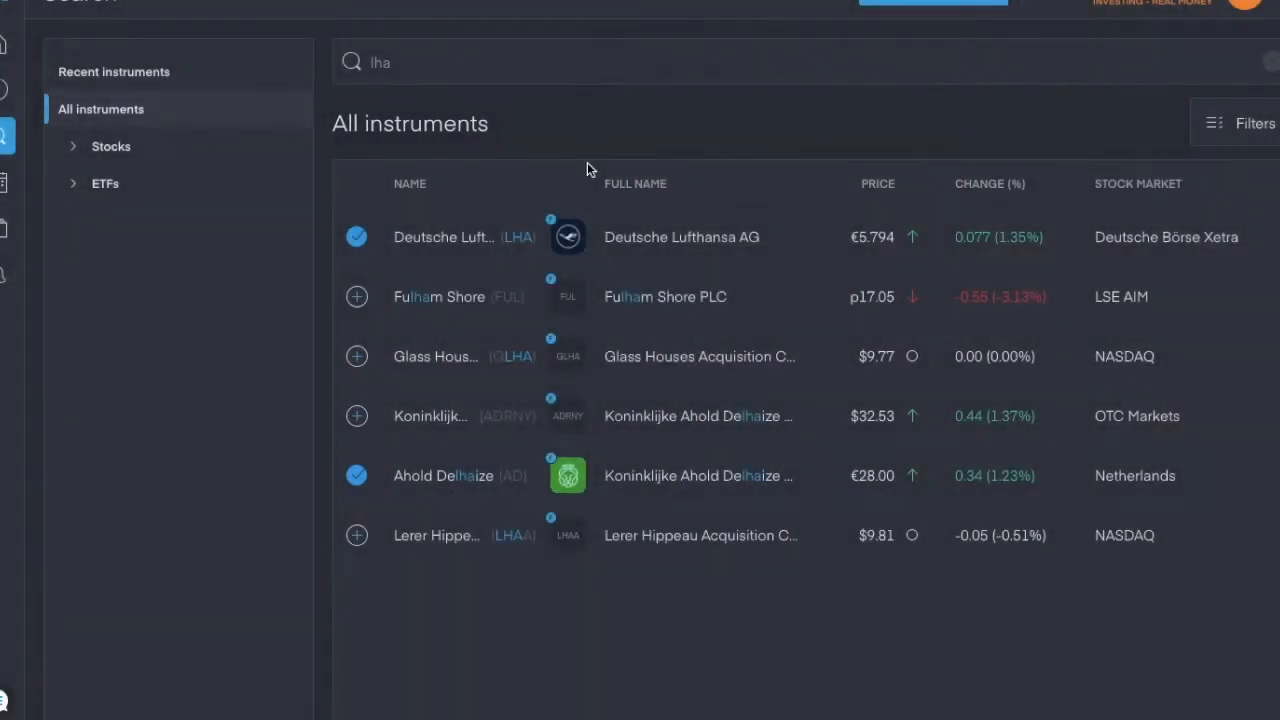
{"action": "left_click", "coordinate": [465, 237]}
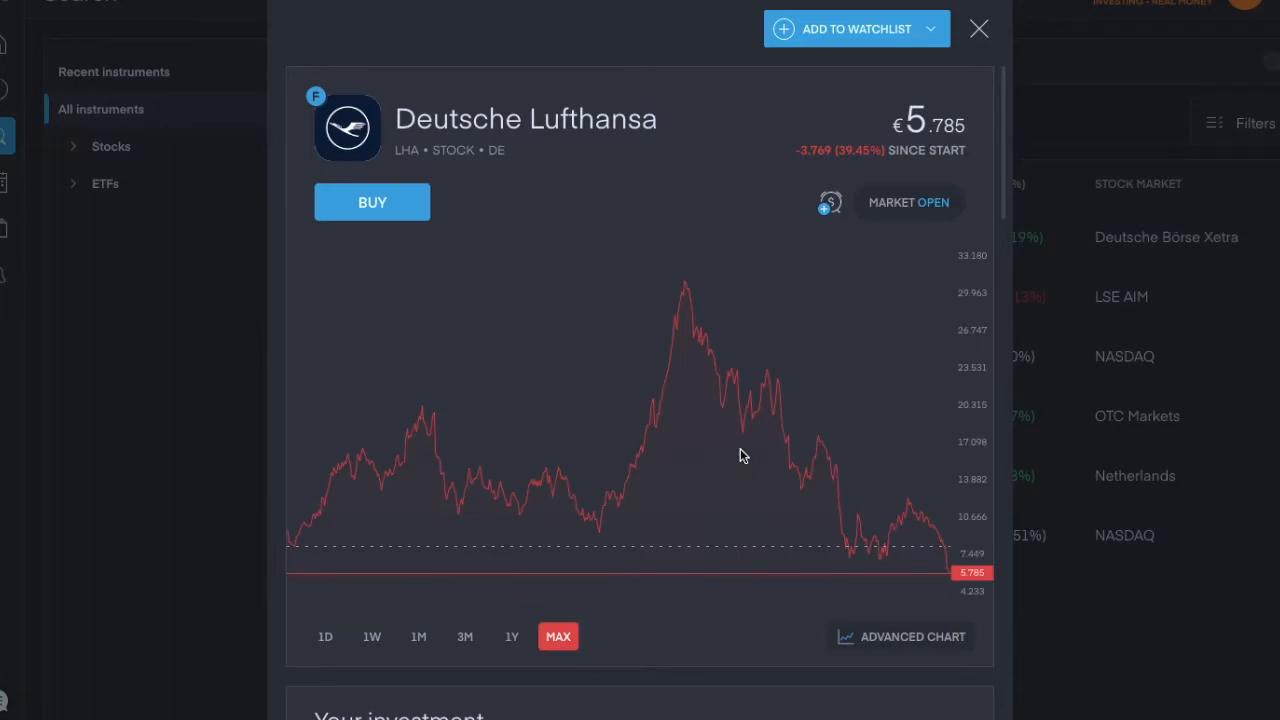
{"action": "scroll", "scroll_direction": "down", "scroll_amount": 3}
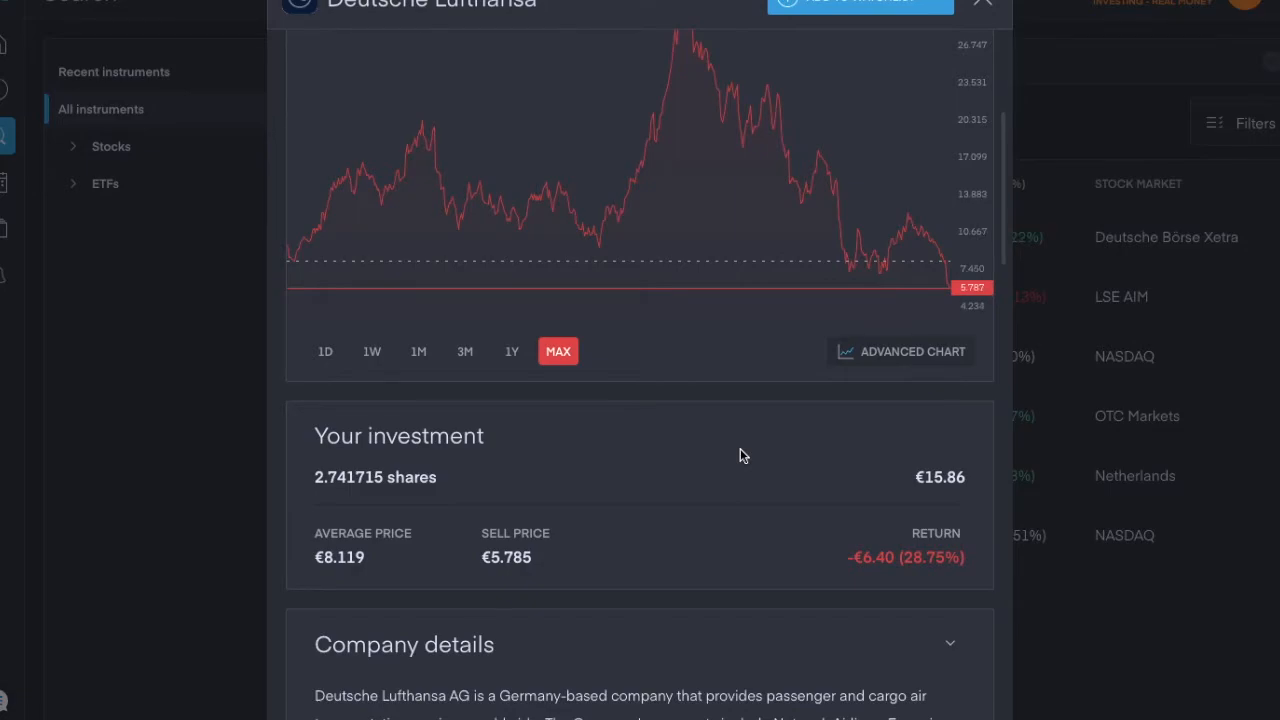
{"action": "scroll", "scroll_direction": "down", "scroll_amount": 3}
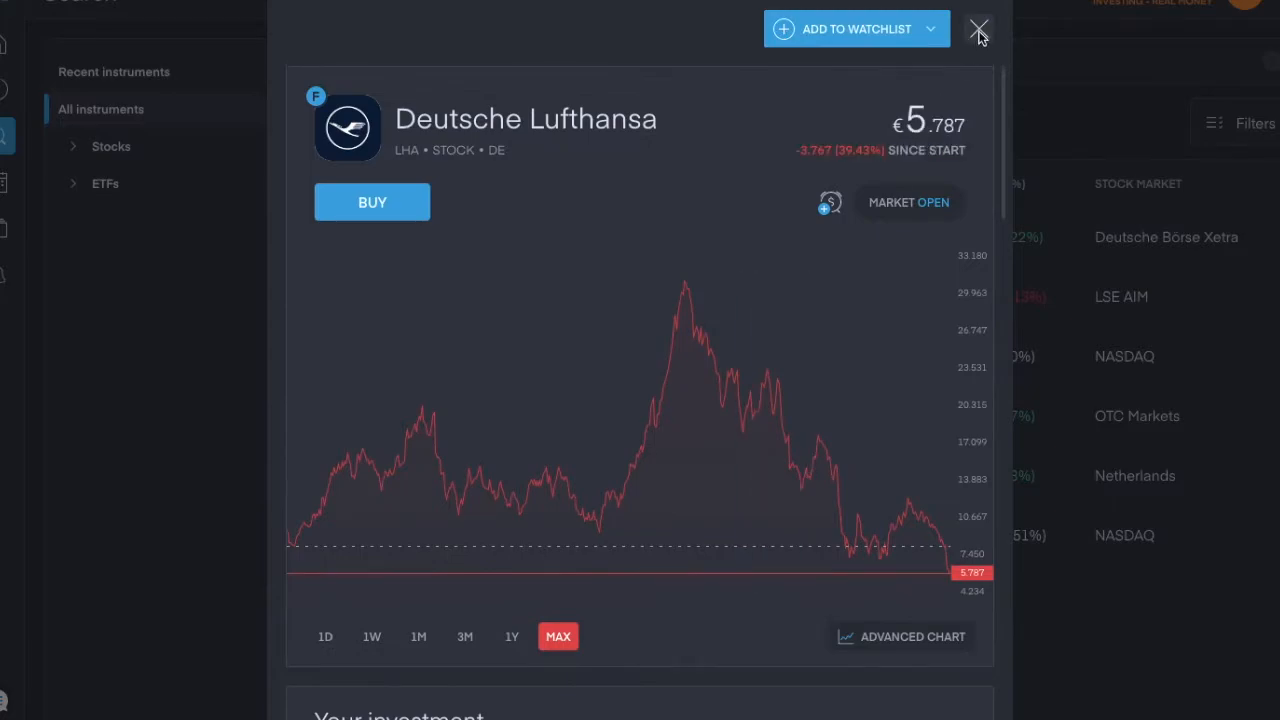
{"action": "left_click", "coordinate": [978, 29]}
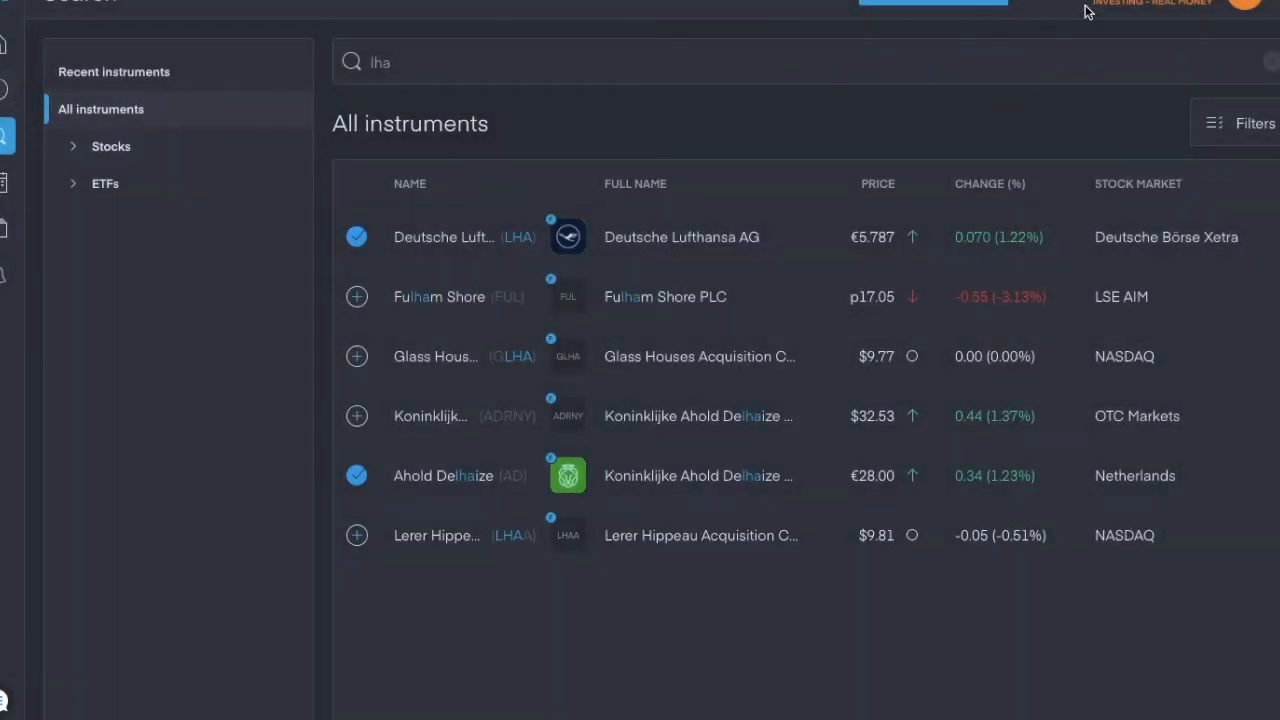
Open History from the account menu and filter to money transactions showing the €1.61 deposit.
{"action": "left_click", "coordinate": [1244, 5]}
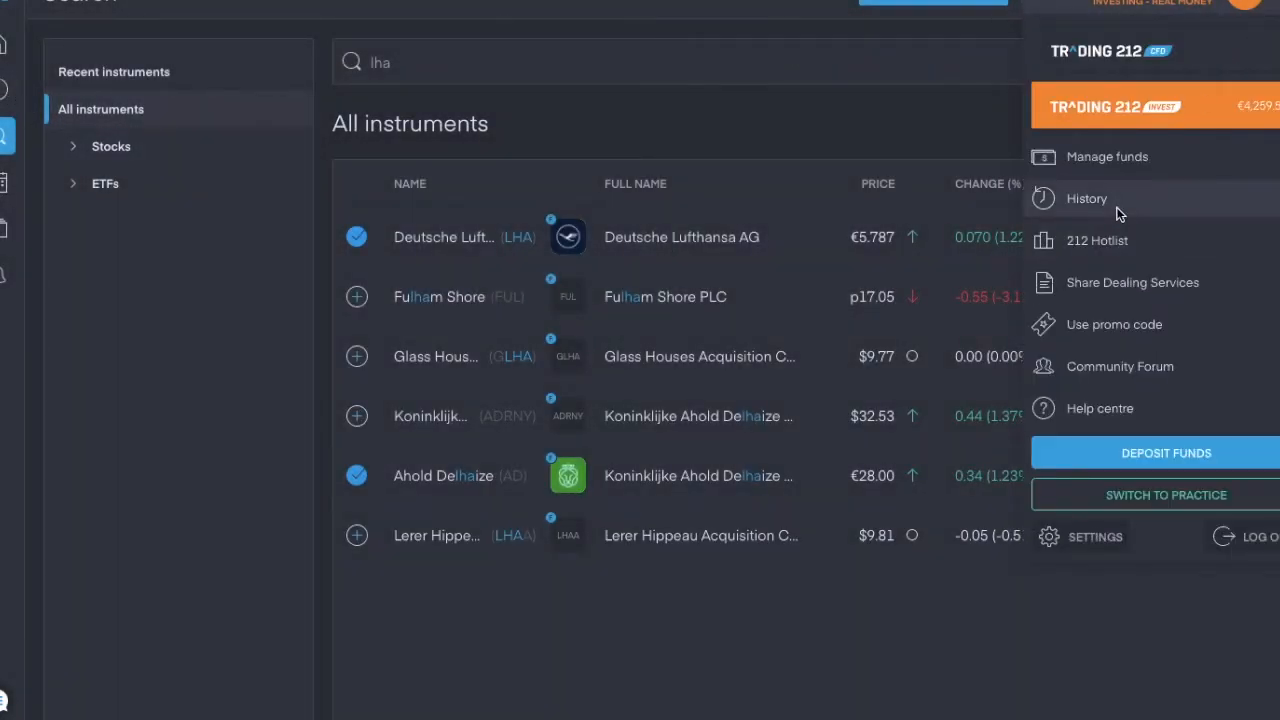
{"action": "left_click", "coordinate": [1086, 198]}
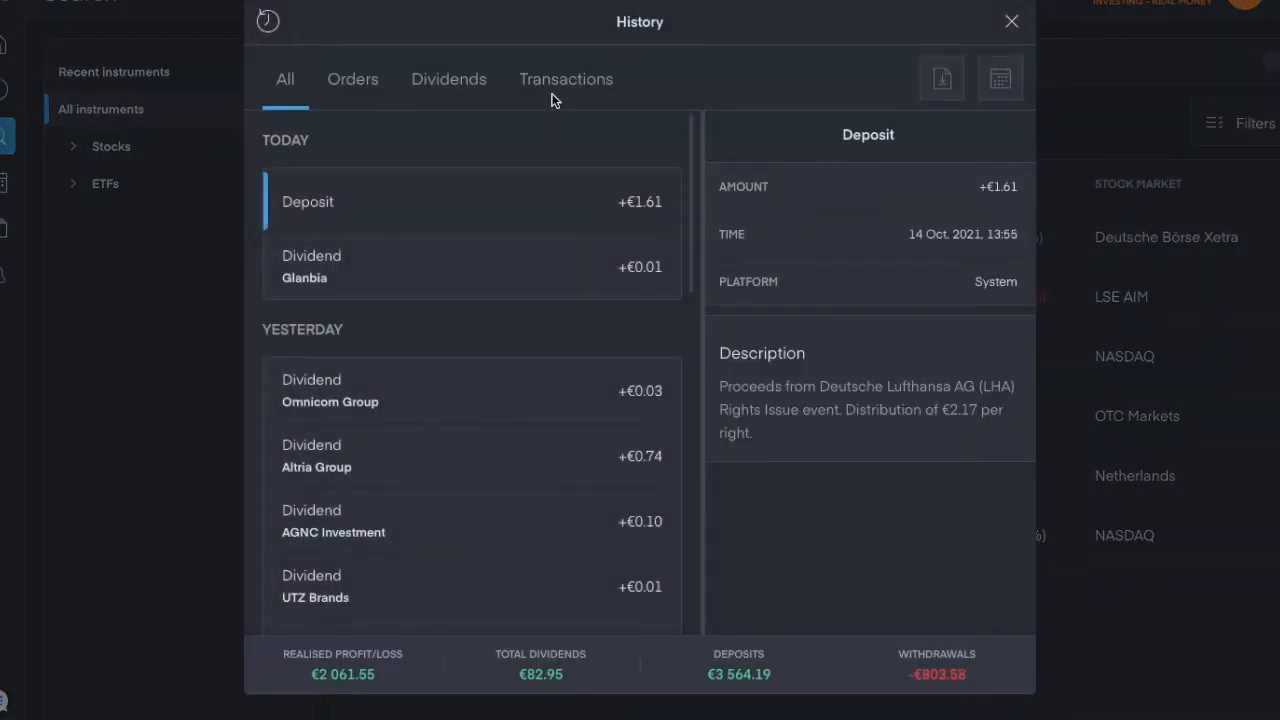
{"action": "left_click", "coordinate": [566, 79]}
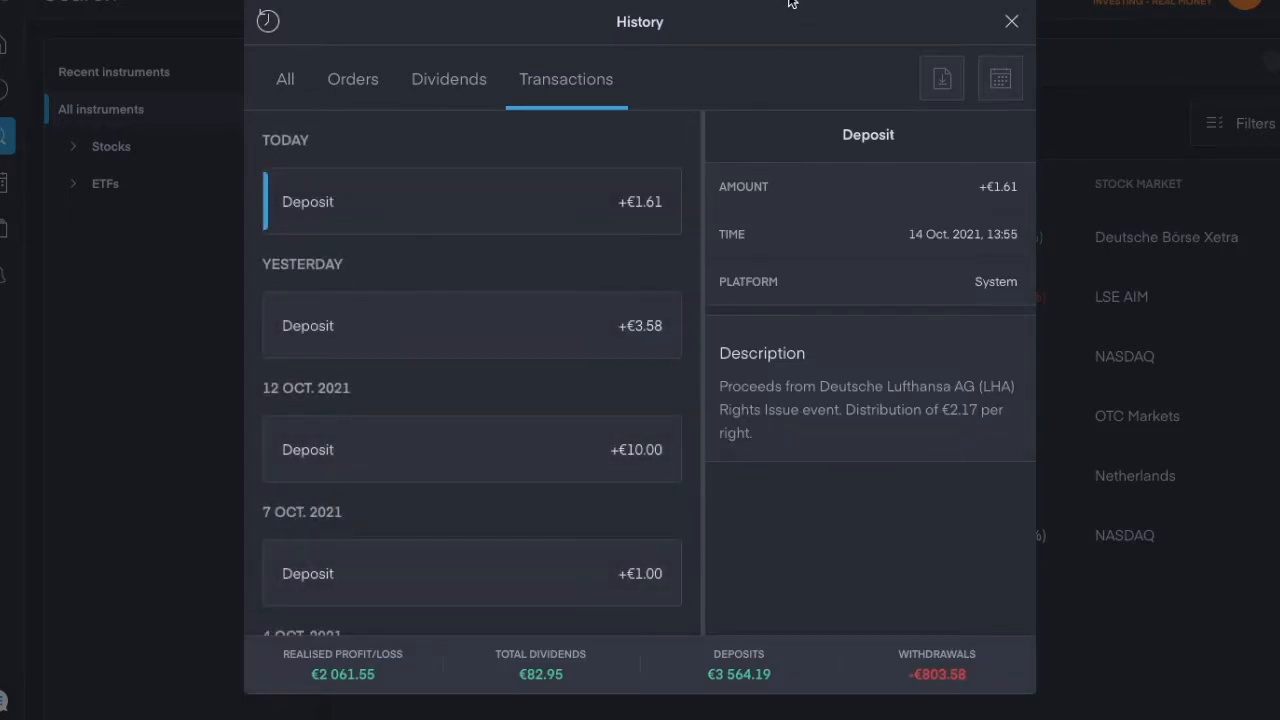
{"action": "mouse_move", "coordinate": [780, 58]}
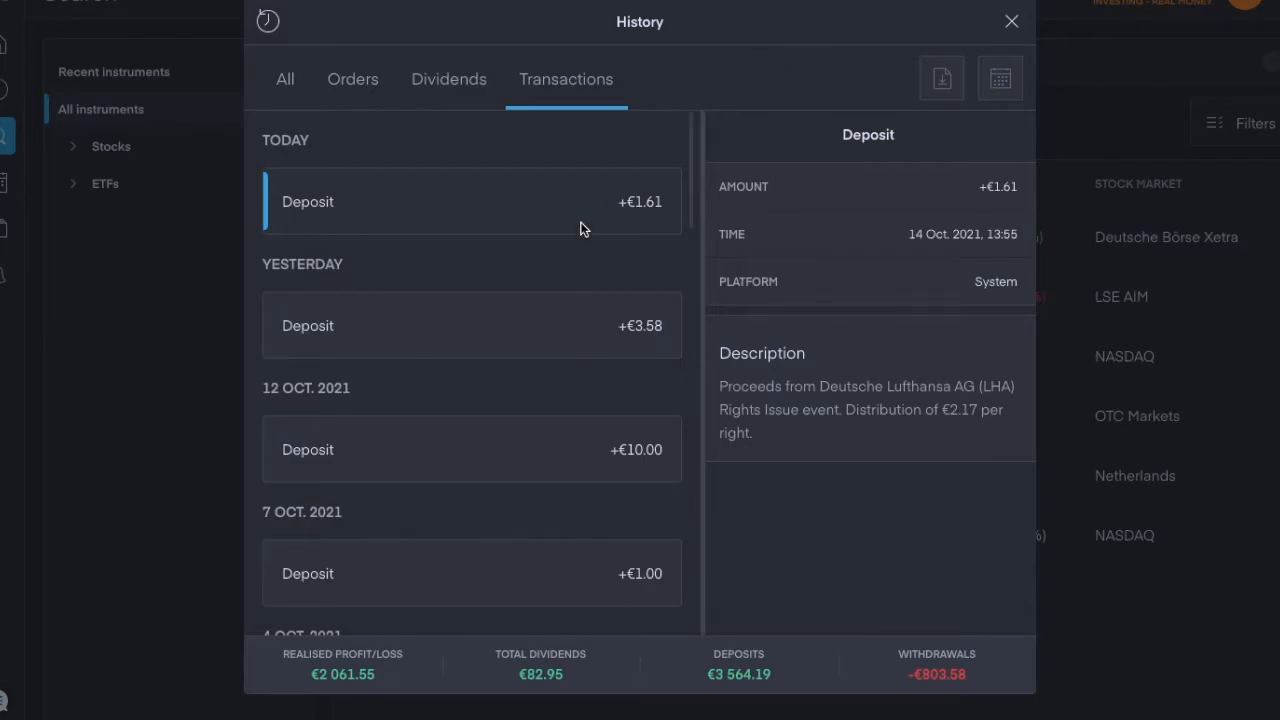
{"action": "mouse_move", "coordinate": [1005, 253]}
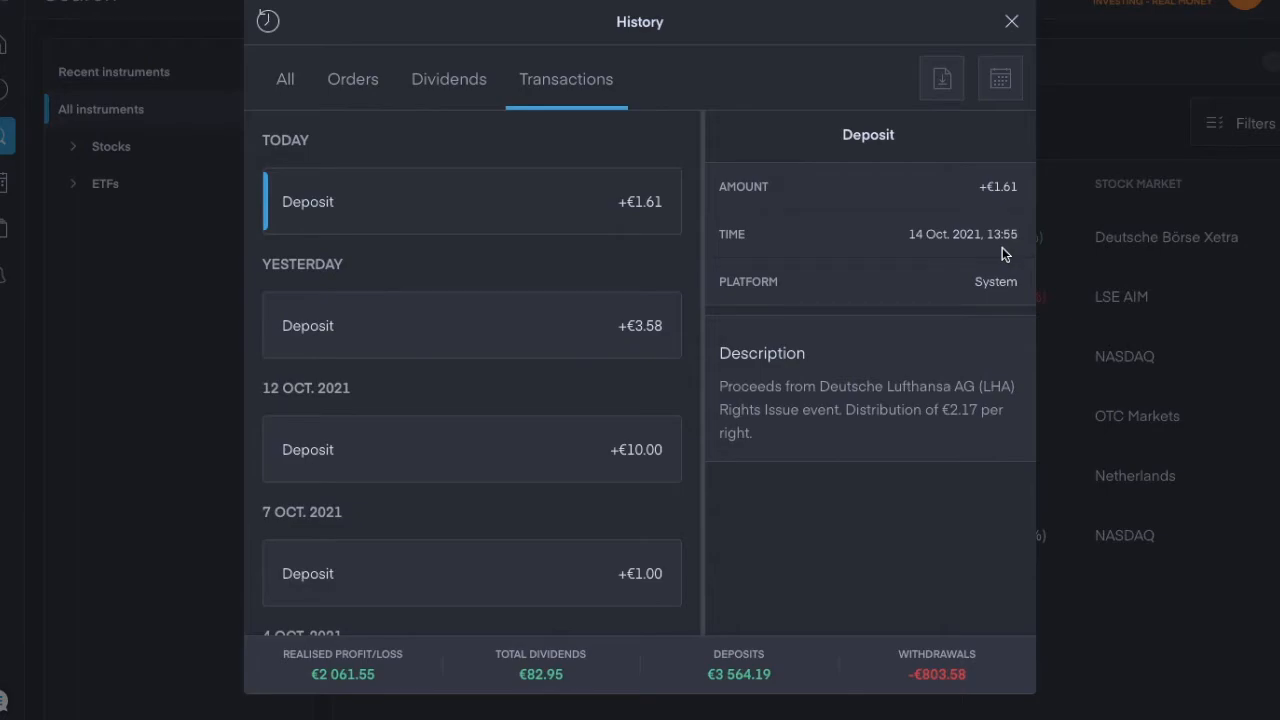
{"action": "mouse_move", "coordinate": [903, 458]}
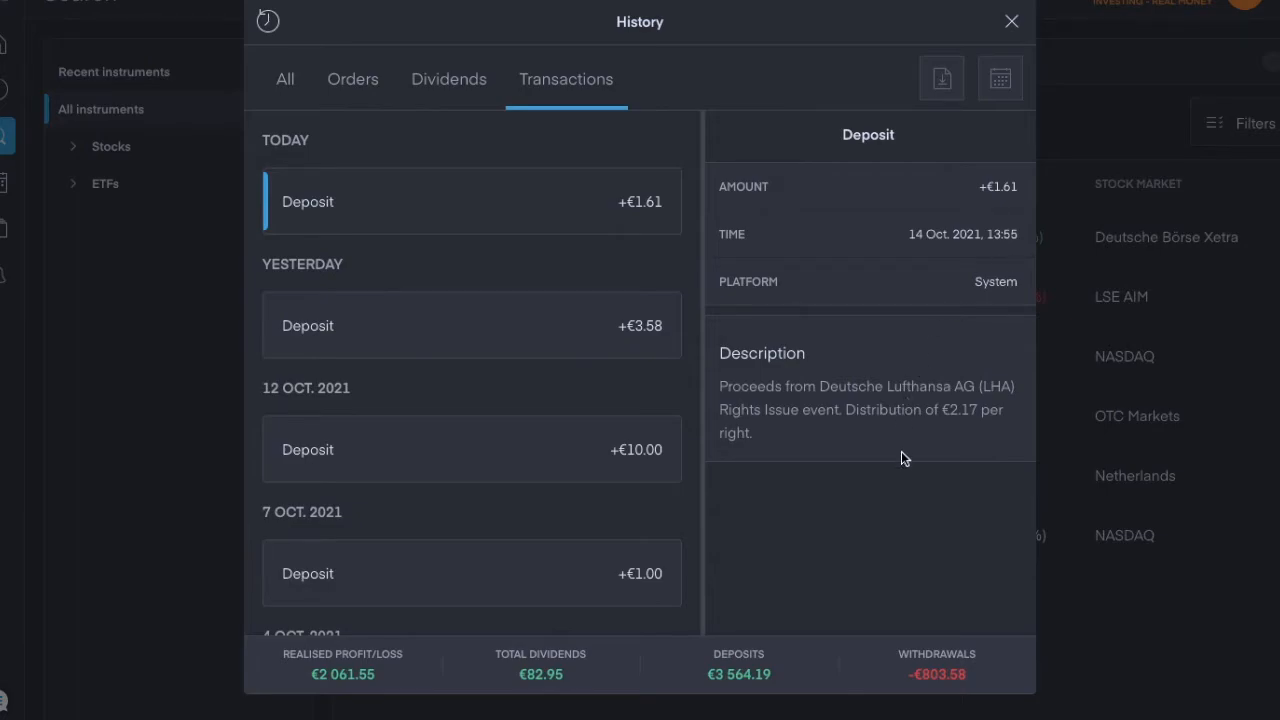
{"action": "mouse_move", "coordinate": [902, 447]}
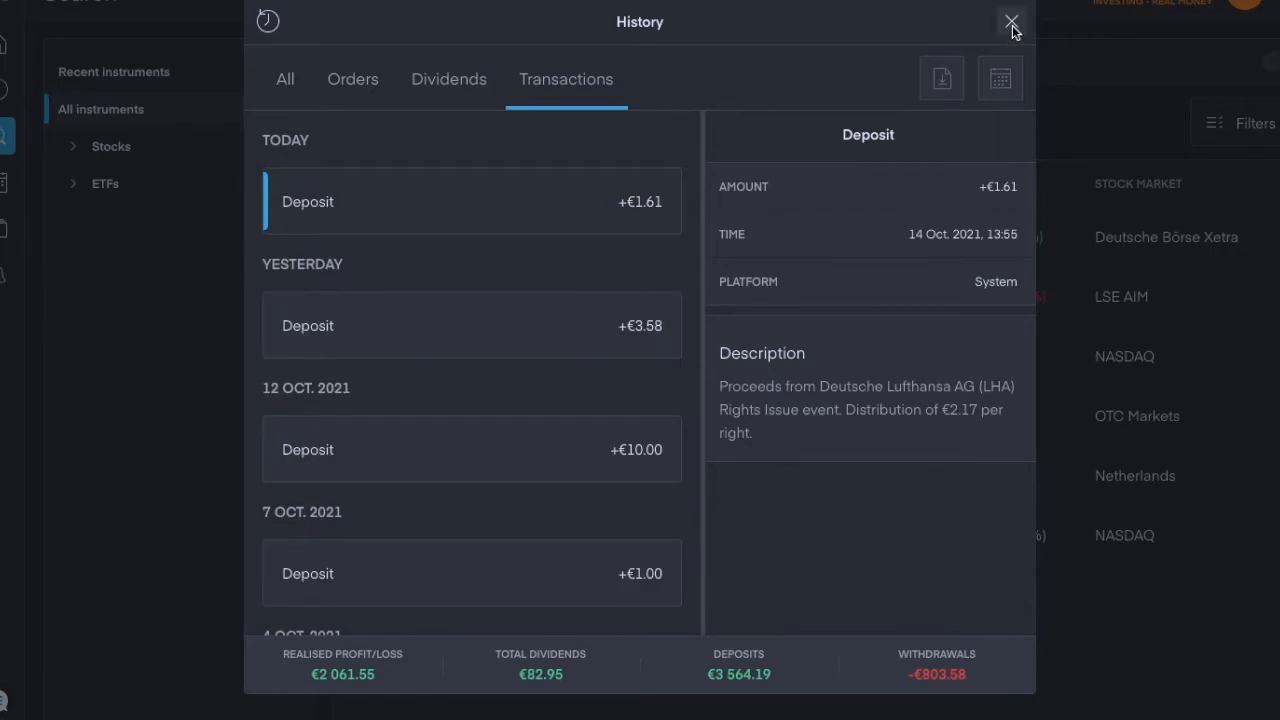
Close History, back to the 'lha' results with €2.51 free funds.
{"action": "left_click", "coordinate": [1011, 22]}
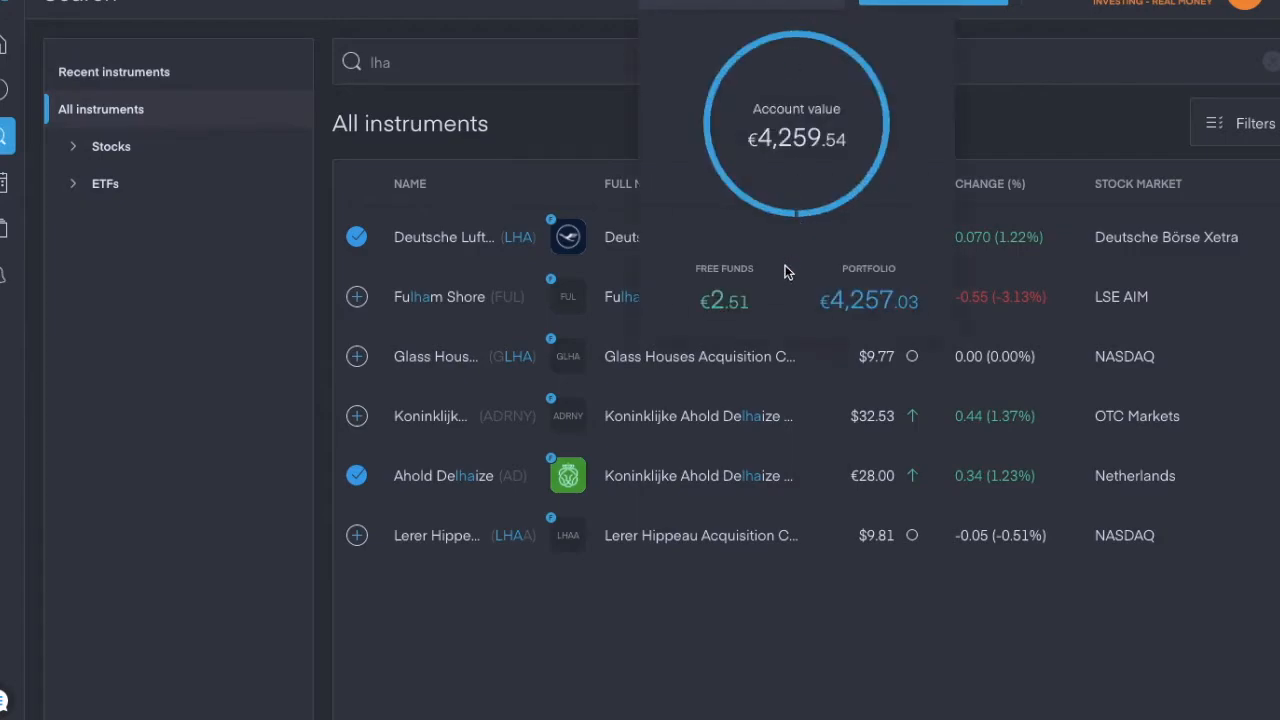
{"action": "mouse_move", "coordinate": [748, 320]}
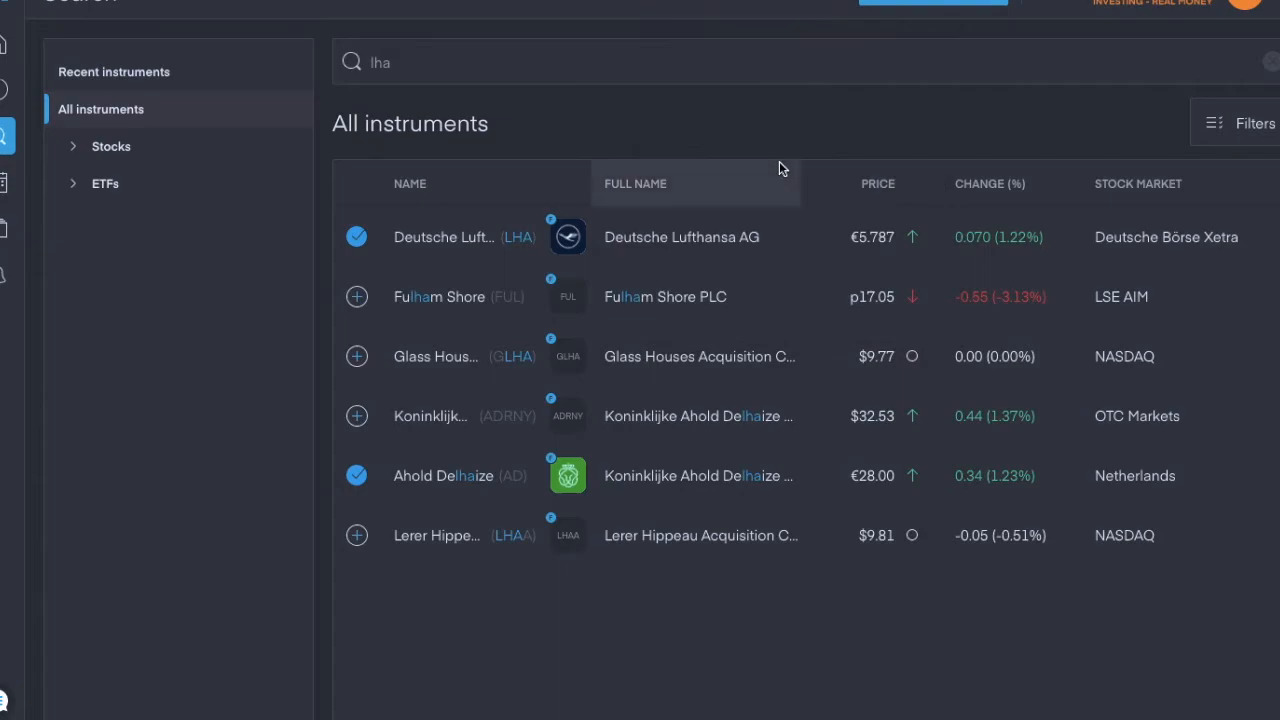
{"action": "mouse_move", "coordinate": [728, 129]}
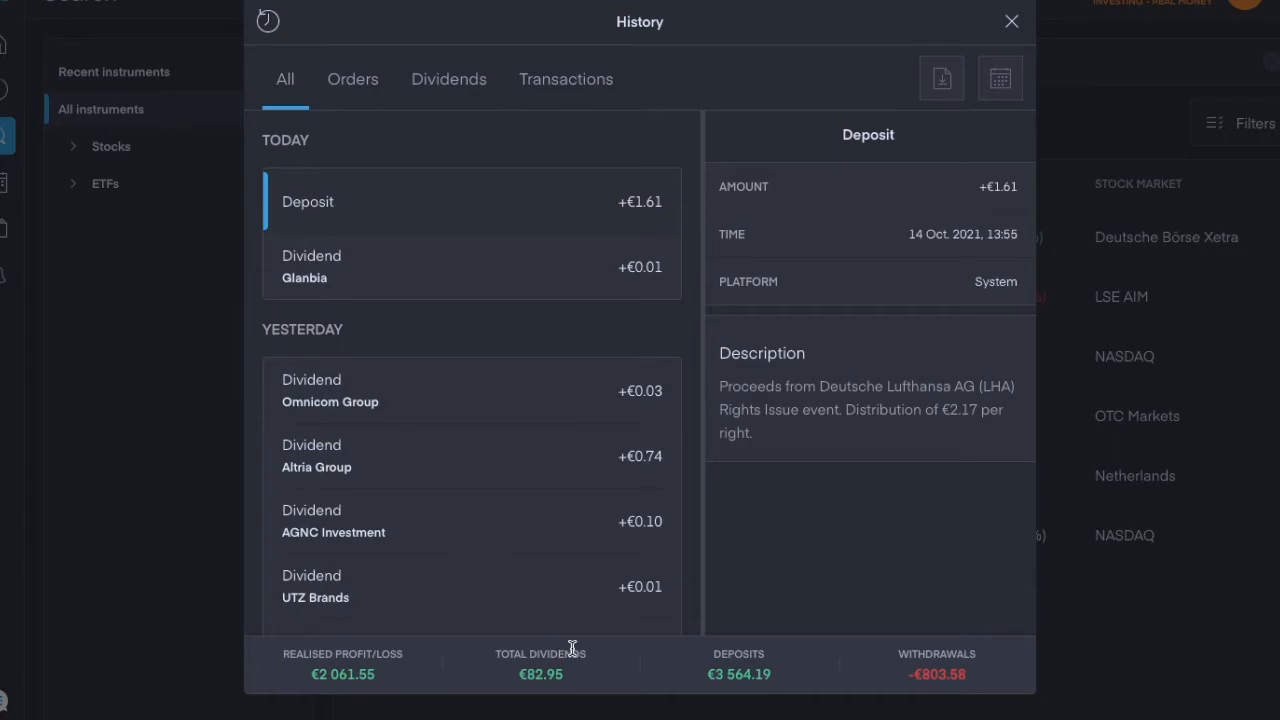
{"action": "mouse_move", "coordinate": [563, 676]}
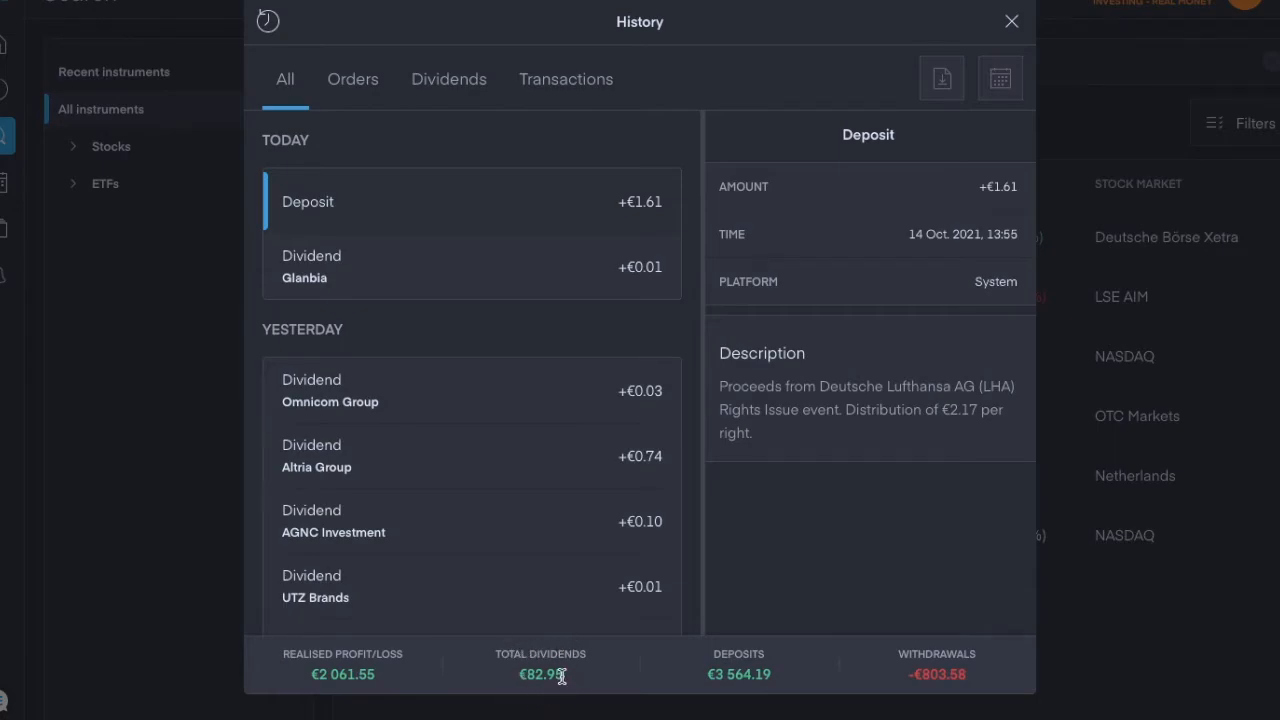
{"action": "mouse_move", "coordinate": [558, 673]}
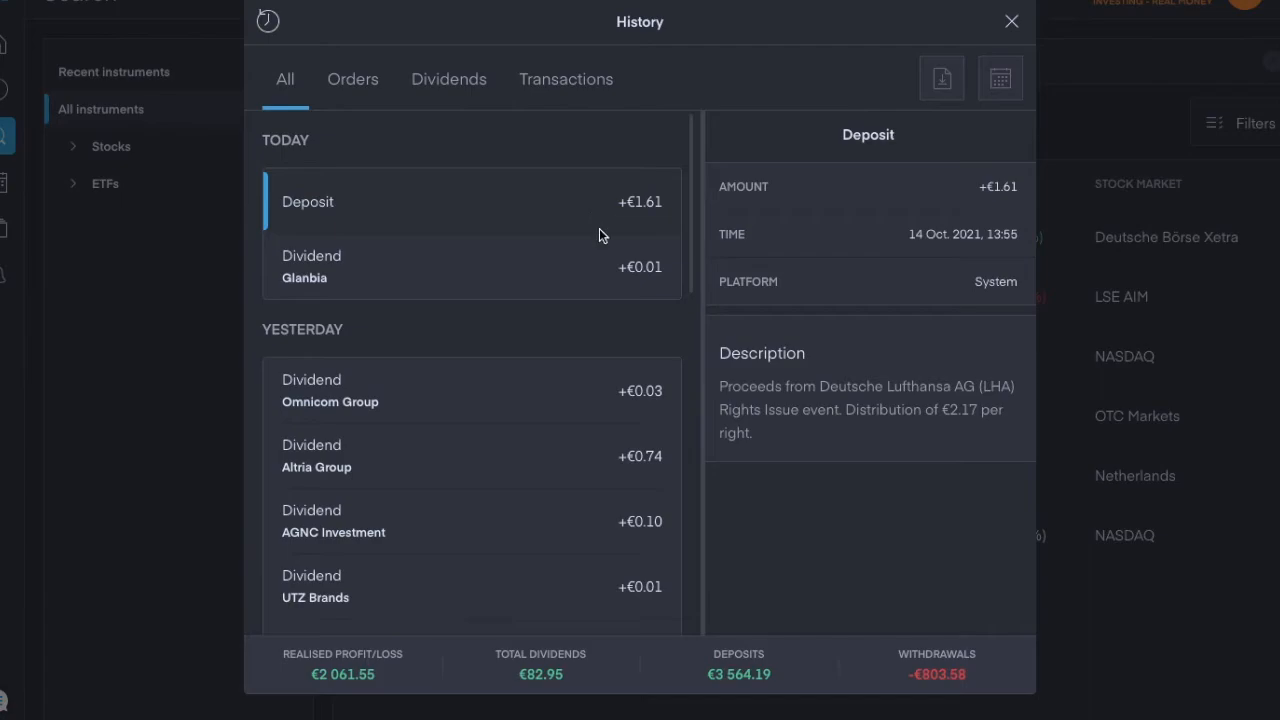
{"action": "mouse_move", "coordinate": [618, 235]}
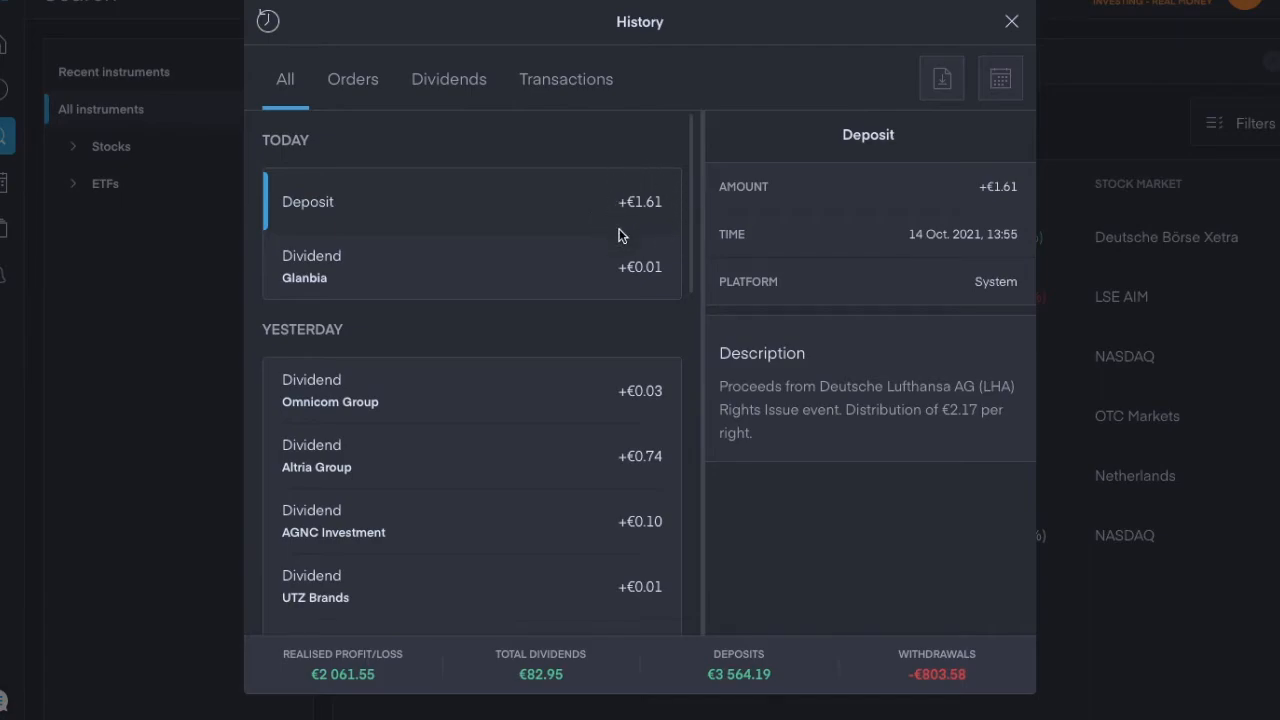
{"action": "mouse_move", "coordinate": [789, 476]}
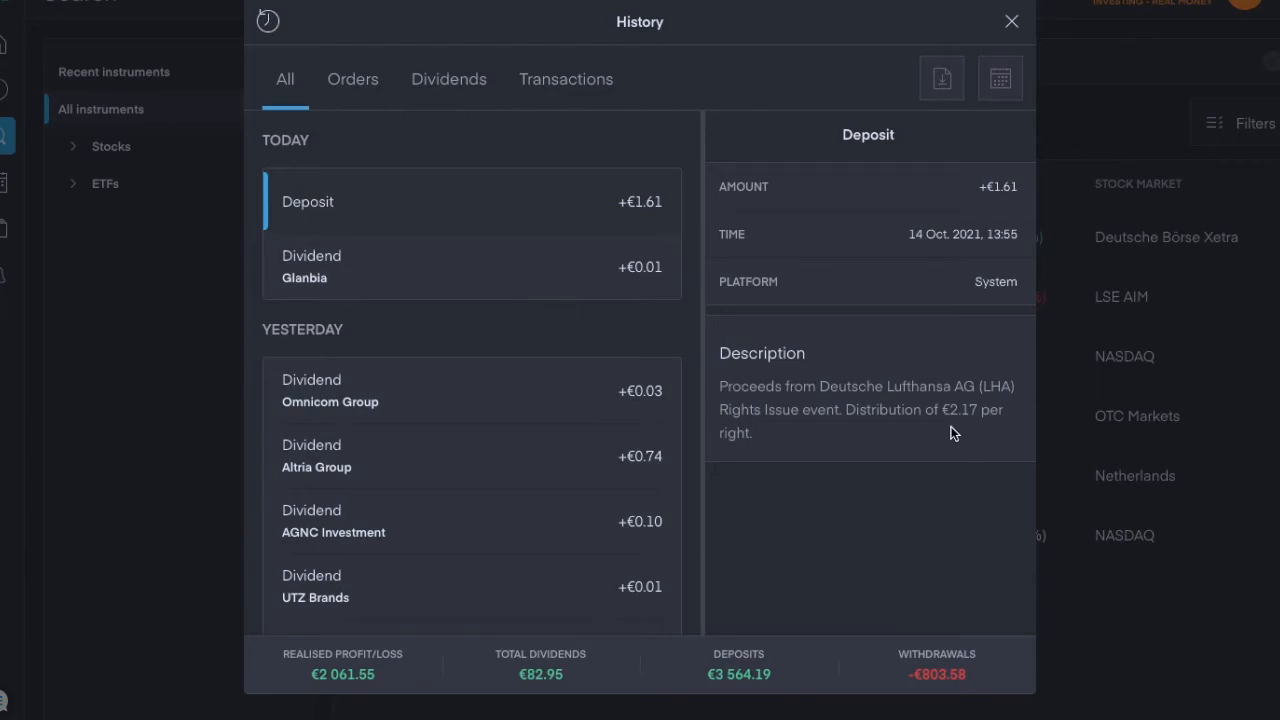
{"action": "mouse_move", "coordinate": [948, 435]}
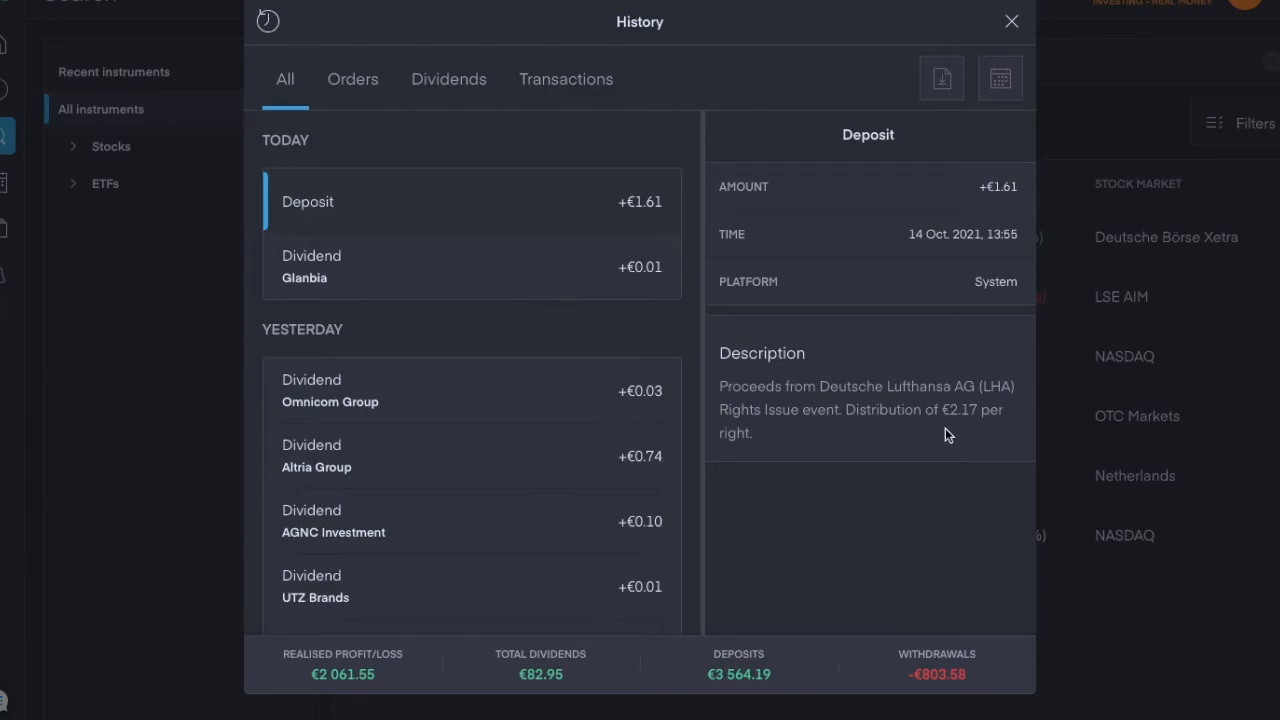
{"action": "mouse_move", "coordinate": [852, 488]}
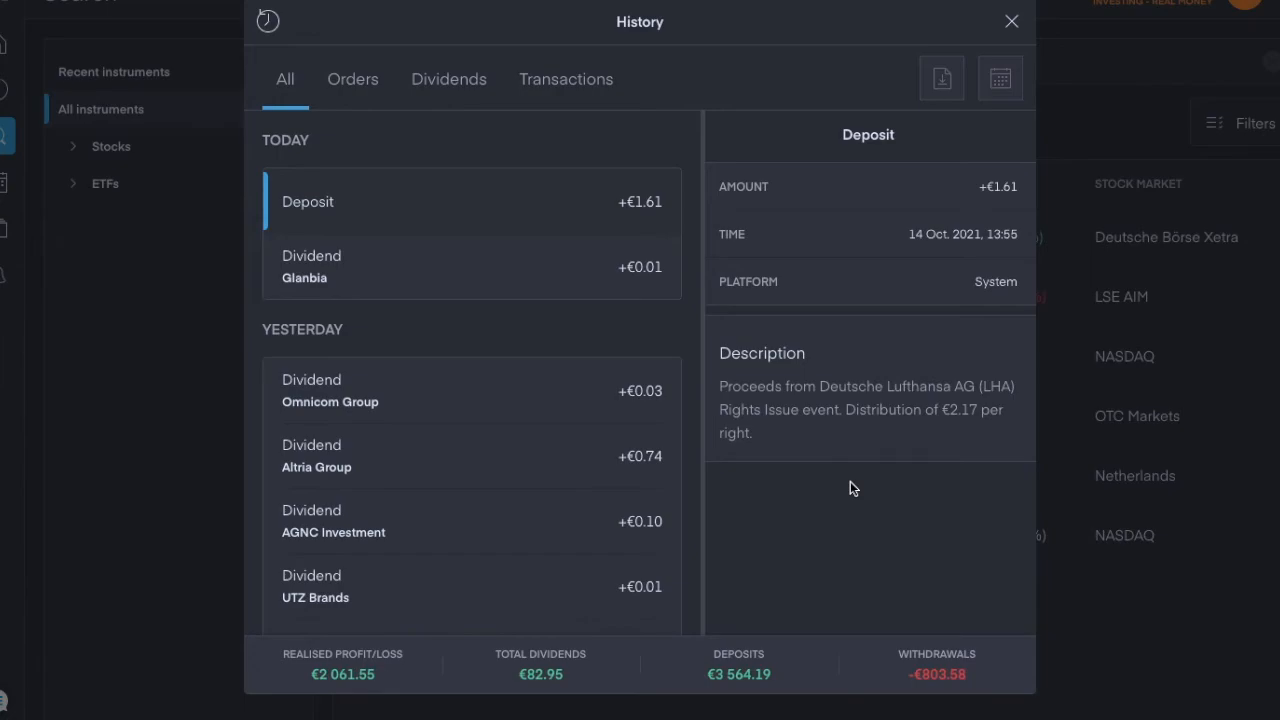